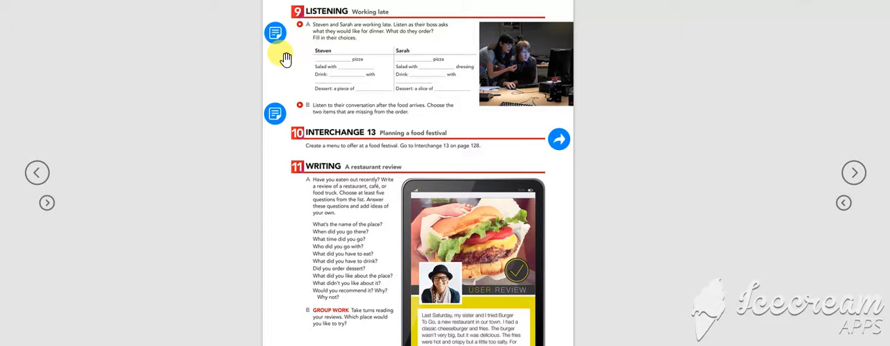
pyautogui.moveTo(456, 80)
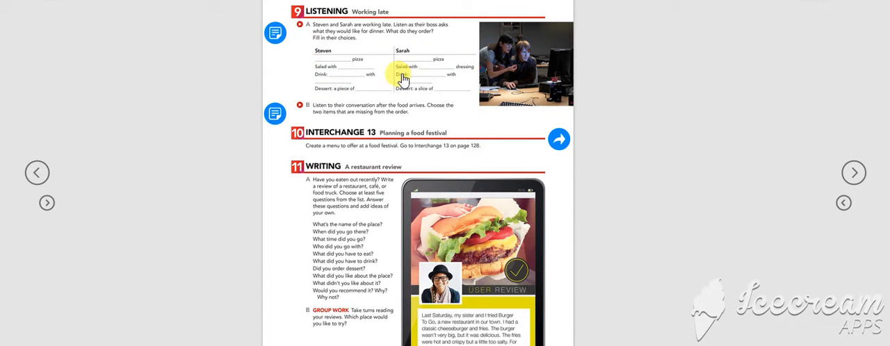
pyautogui.moveTo(406, 92)
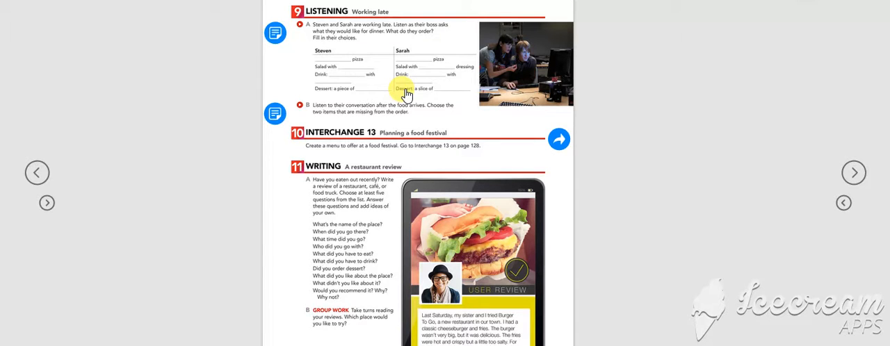
pyautogui.moveTo(250, 72)
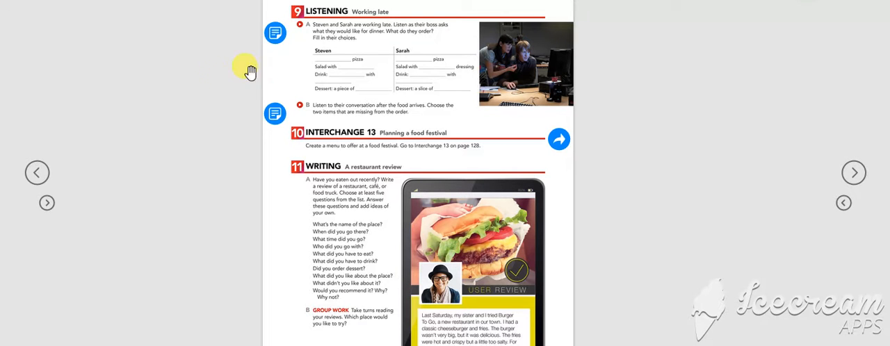
# - Play the exercise 9A dinner-order conversation audio from the pop-up player through its 1:46 length
pyautogui.click(275, 34)
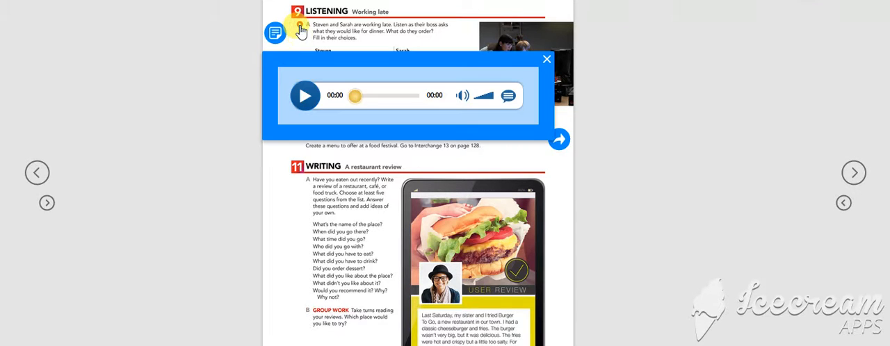
pyautogui.click(305, 96)
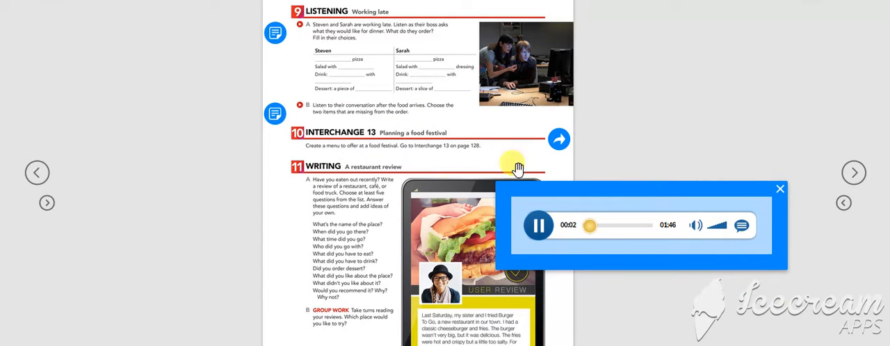
pyautogui.scroll(-3)
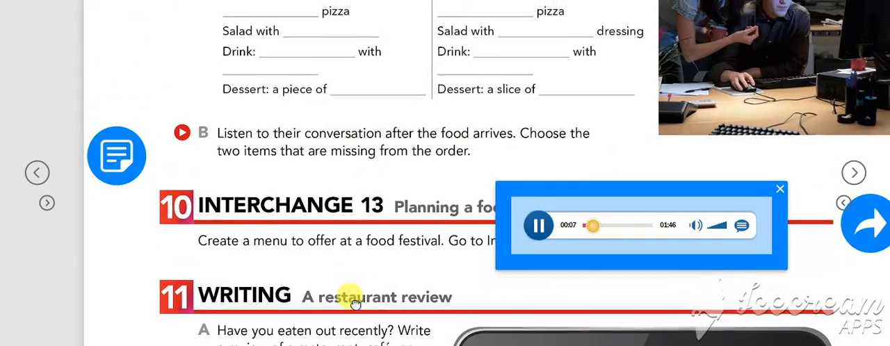
pyautogui.scroll(3)
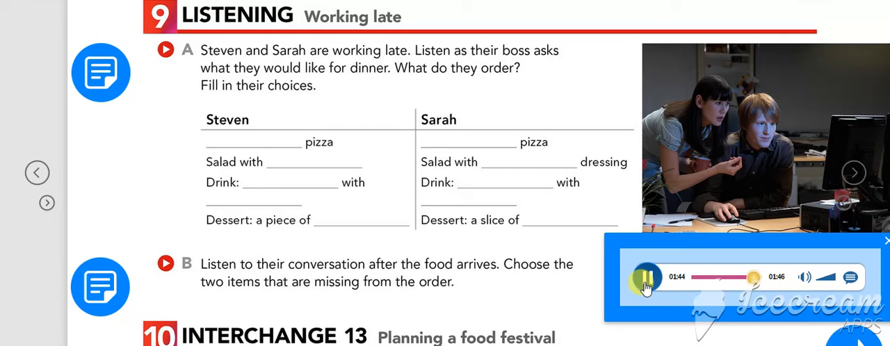
# - Pause the 'Working late' audio at 1:45 now that the conversation has finished
pyautogui.click(642, 277)
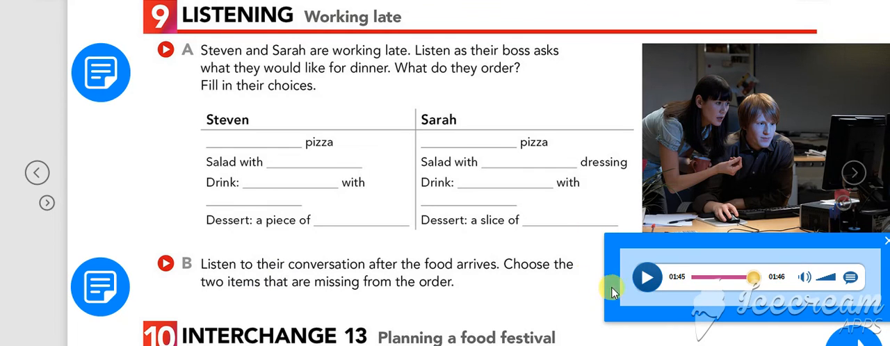
pyautogui.moveTo(239, 295)
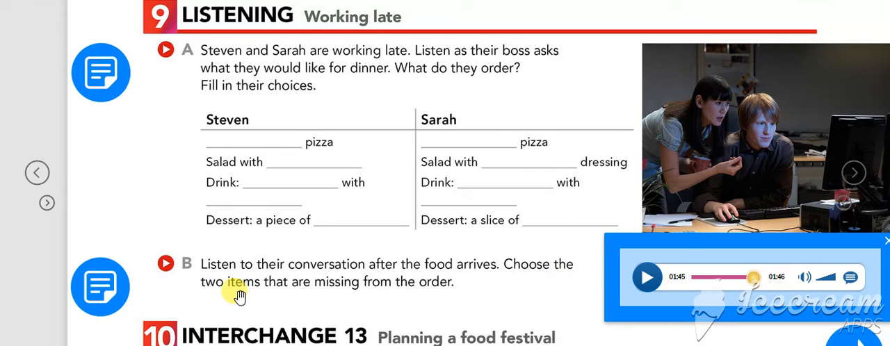